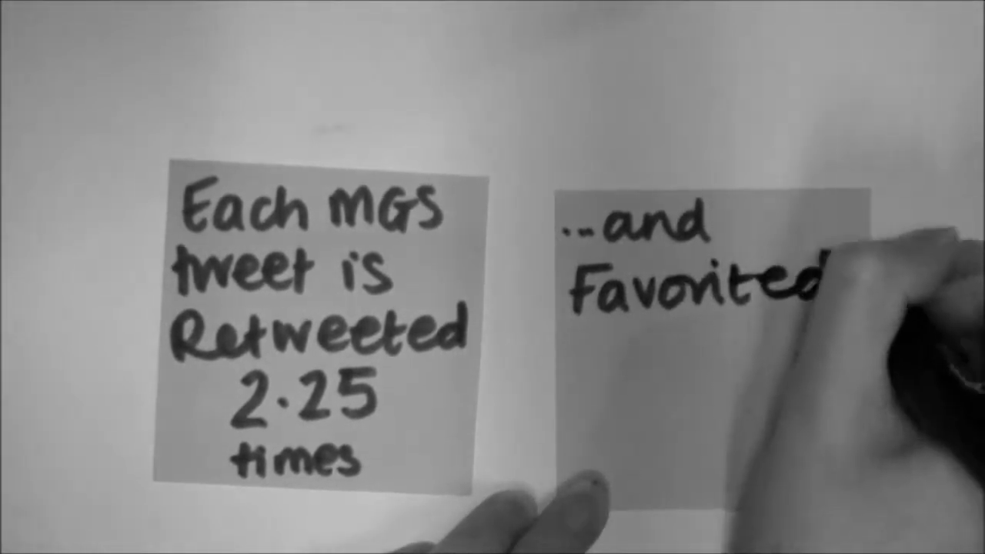
pyautogui.write('1.2')
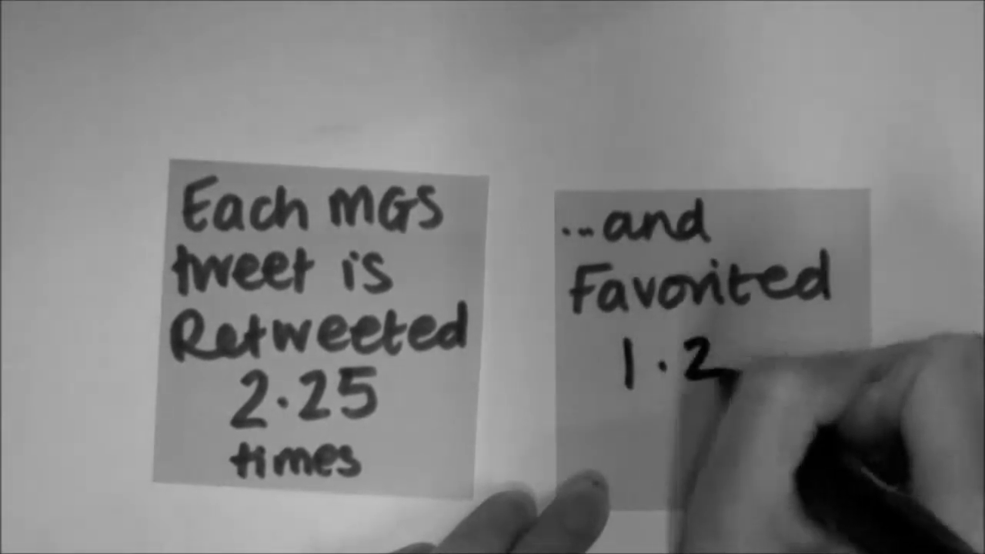